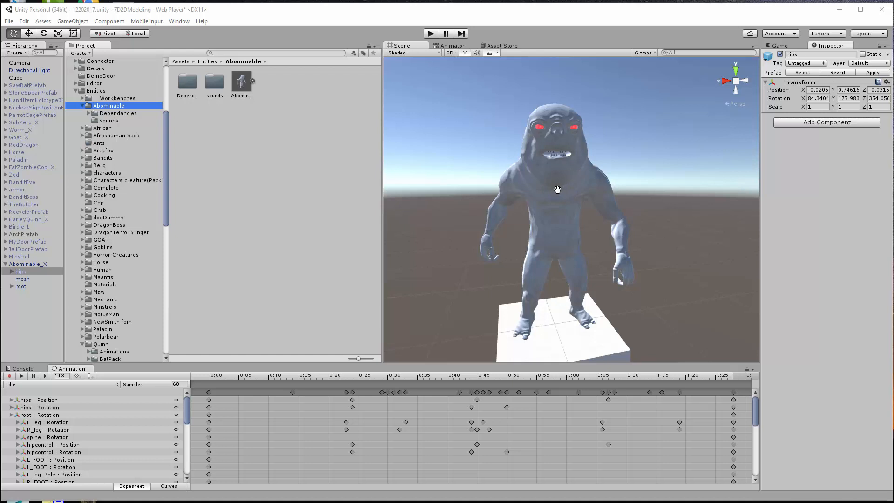
{"action": "mouse_move", "coordinate": [439, 194]}
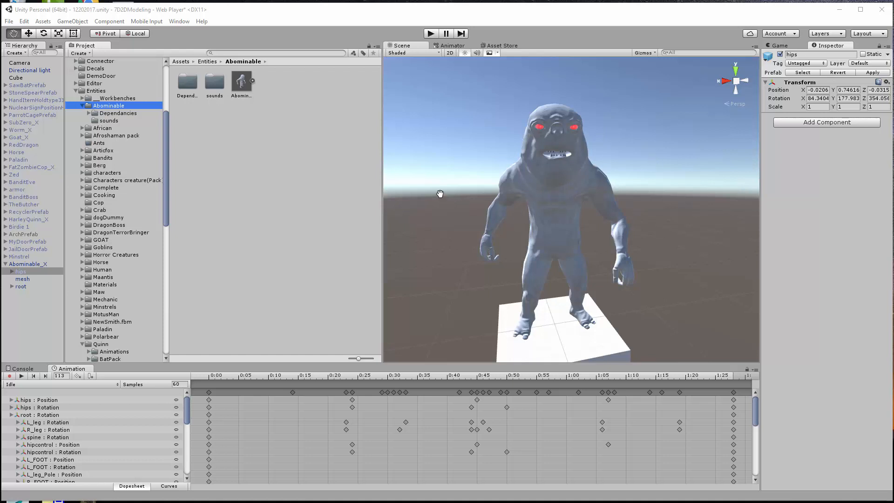
{"action": "mouse_move", "coordinate": [542, 173]}
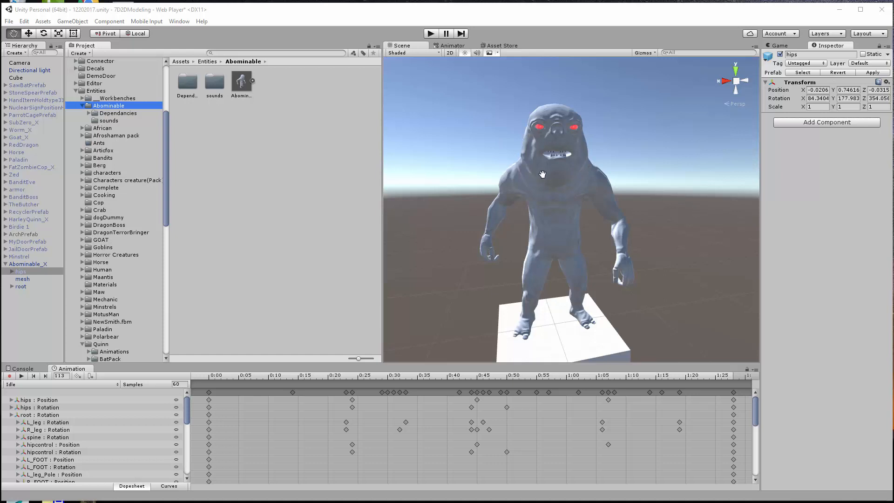
{"action": "mouse_move", "coordinate": [242, 137]}
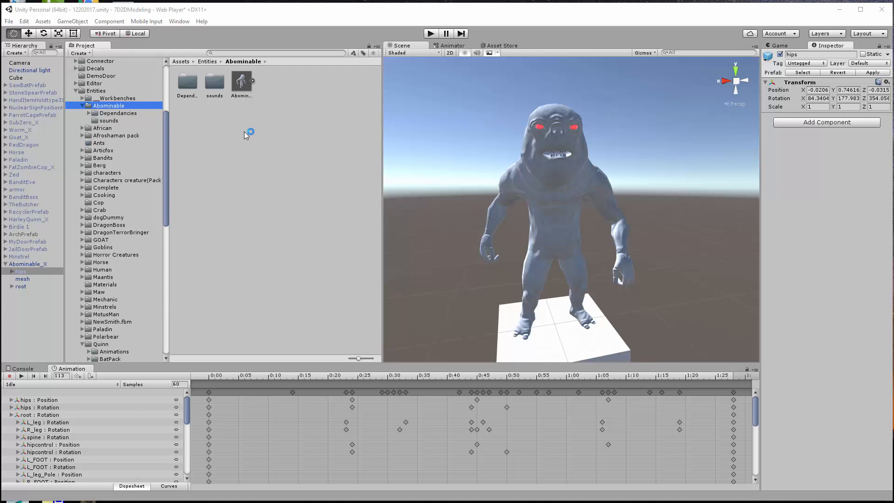
{"action": "mouse_move", "coordinate": [244, 134]}
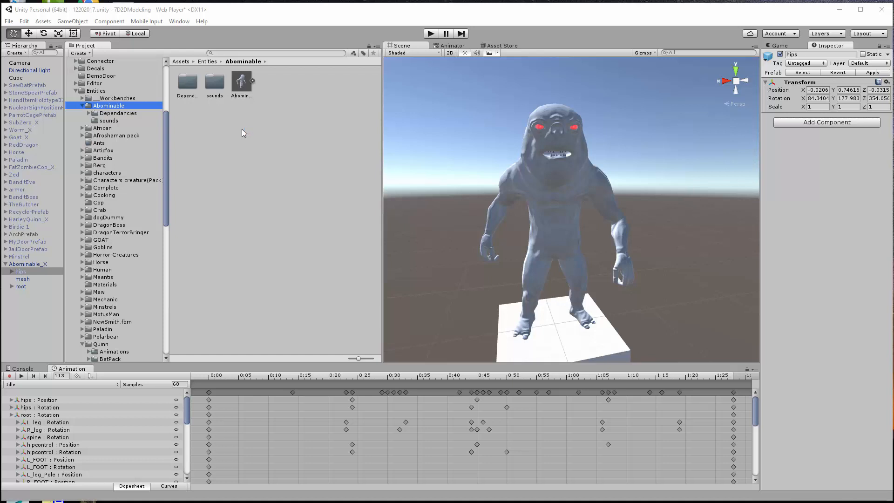
{"action": "mouse_move", "coordinate": [387, 183]}
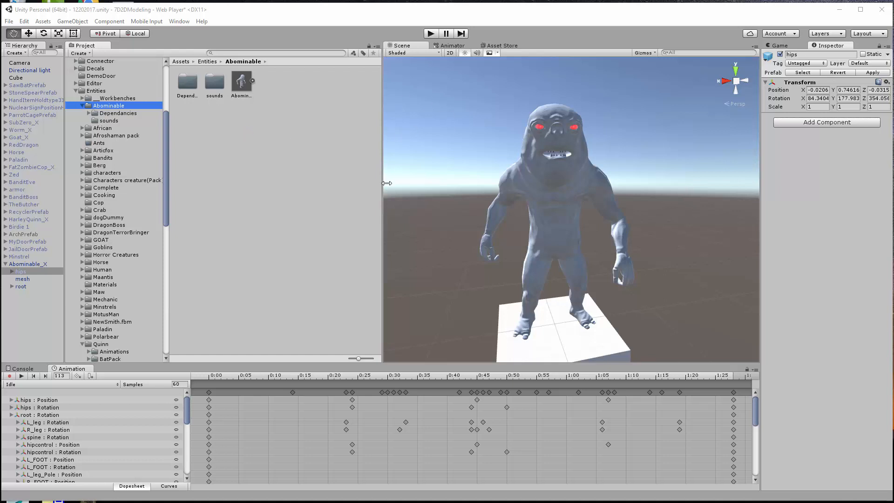
{"action": "mouse_move", "coordinate": [317, 167]}
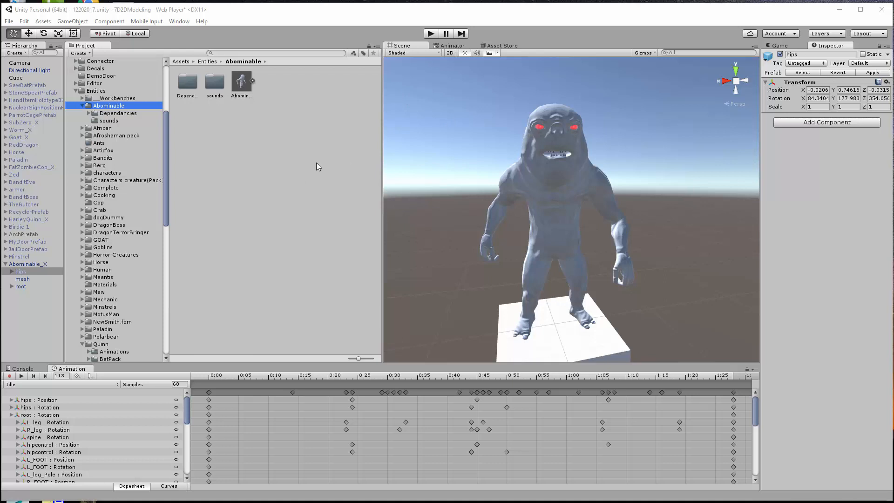
{"action": "mouse_move", "coordinate": [276, 166]}
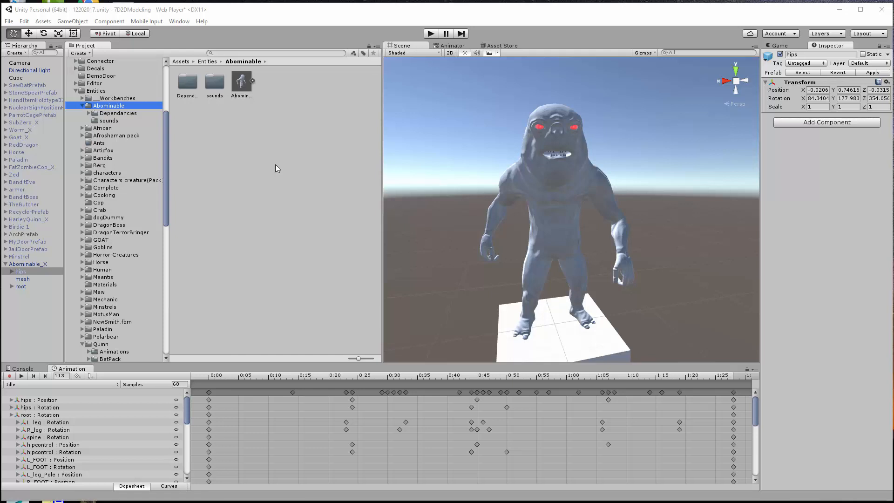
{"action": "mouse_move", "coordinate": [240, 172]}
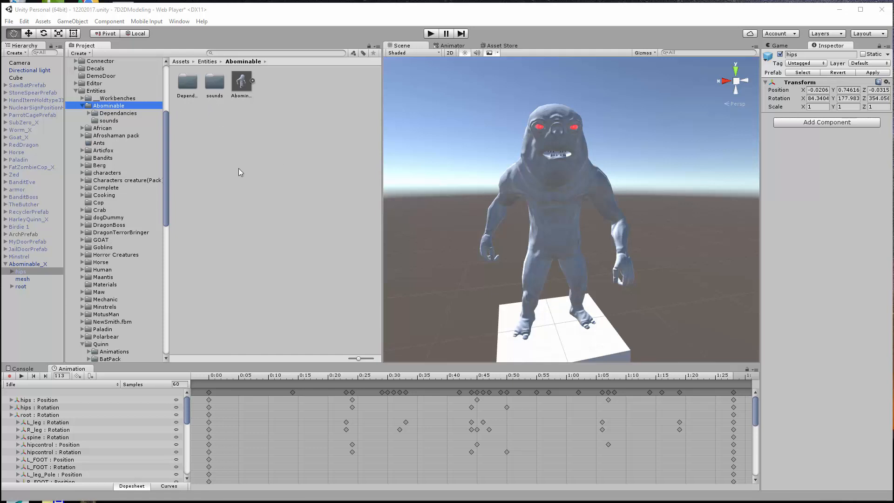
{"action": "mouse_move", "coordinate": [254, 117]}
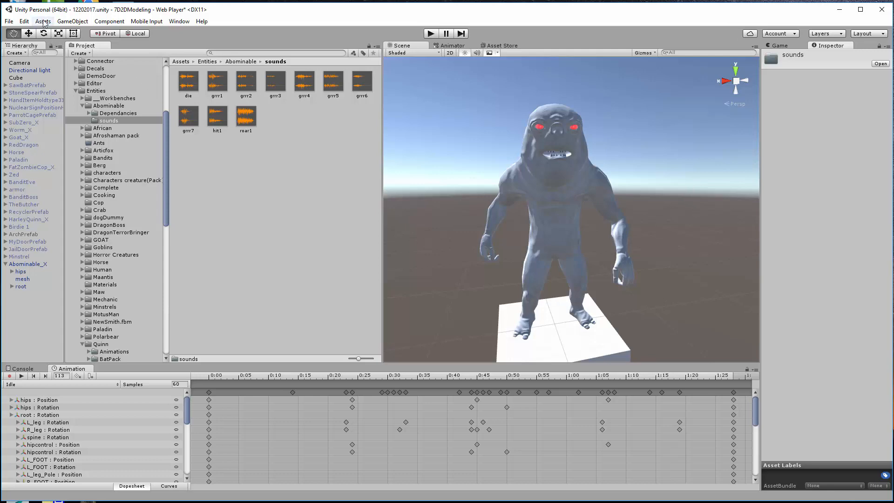
Step: Import spaceship Interior.wav from the Desktop via Assets > Import New Asset
{"action": "left_click", "coordinate": [42, 21]}
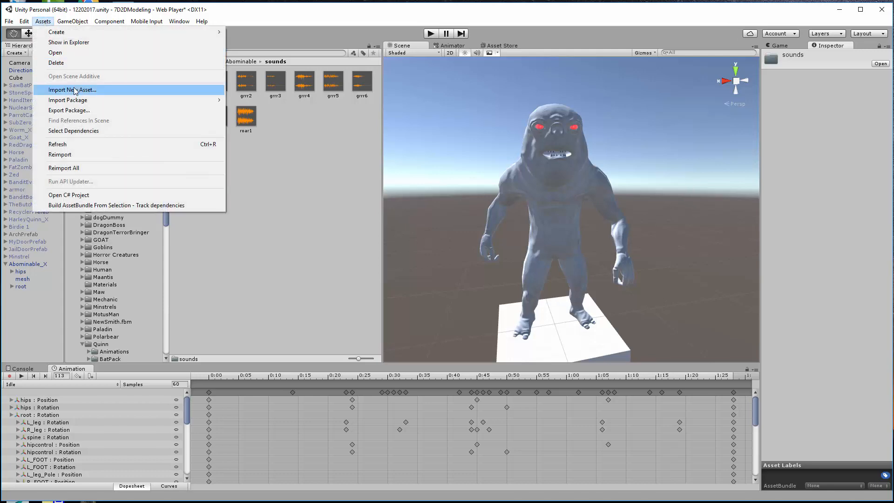
{"action": "left_click", "coordinate": [72, 89]}
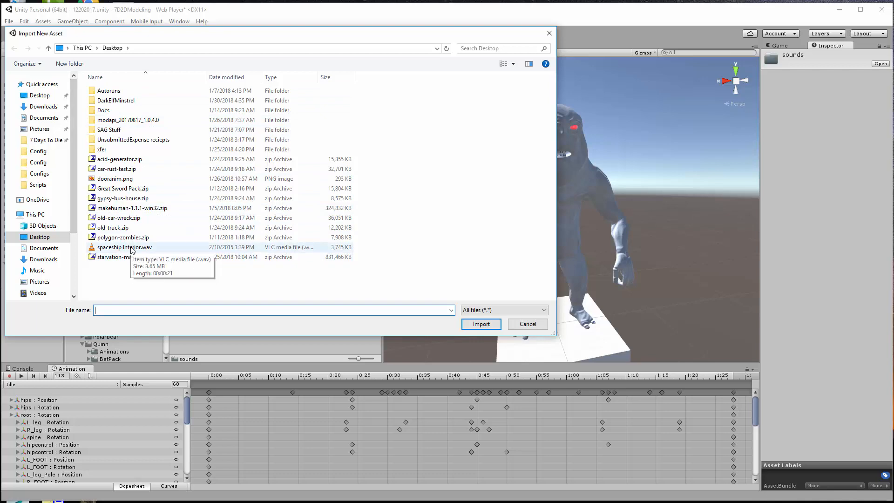
{"action": "left_click", "coordinate": [480, 324]}
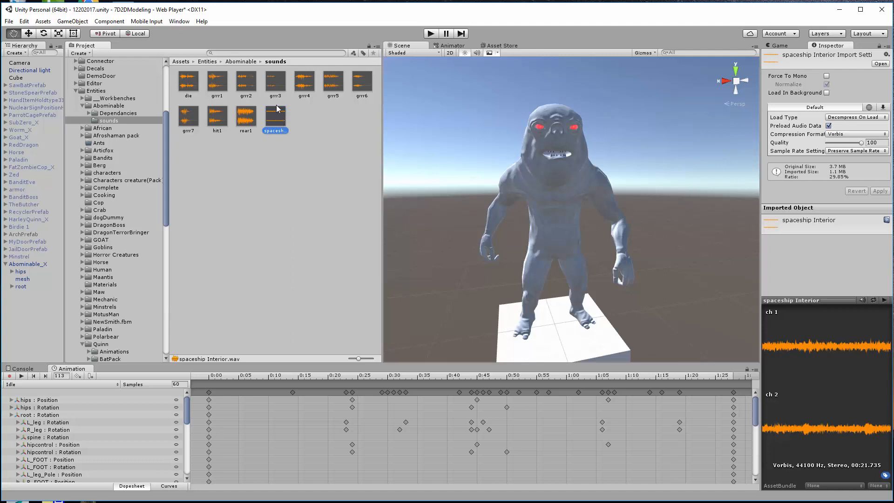
{"action": "mouse_move", "coordinate": [274, 117]}
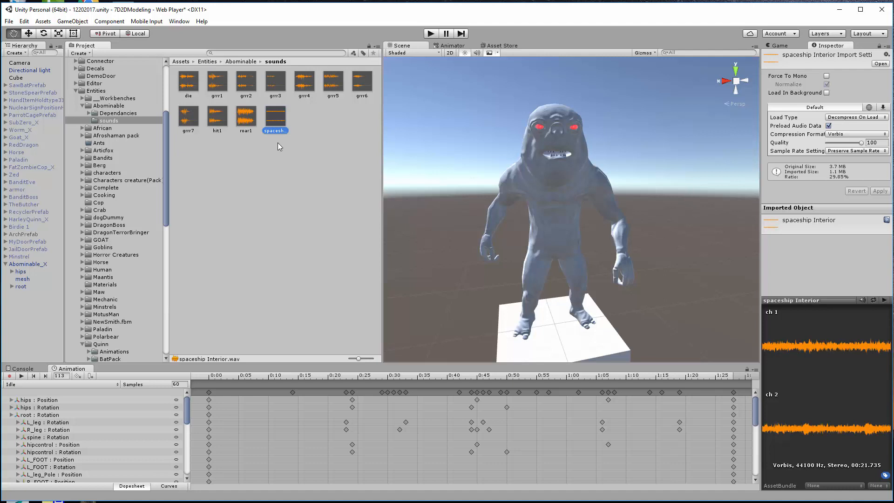
Step: Select all eleven clips from die through spaceship Interior in the sounds folder
{"action": "left_click", "coordinate": [188, 81]}
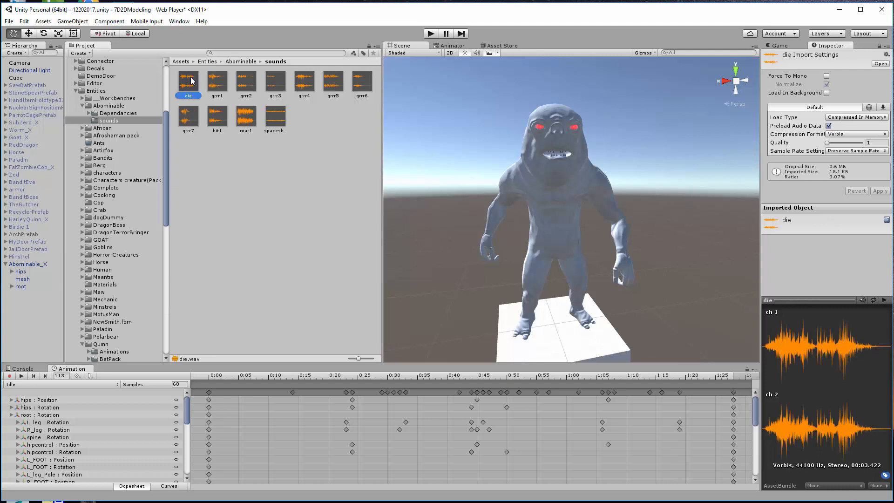
{"action": "left_click", "coordinate": [216, 80]}
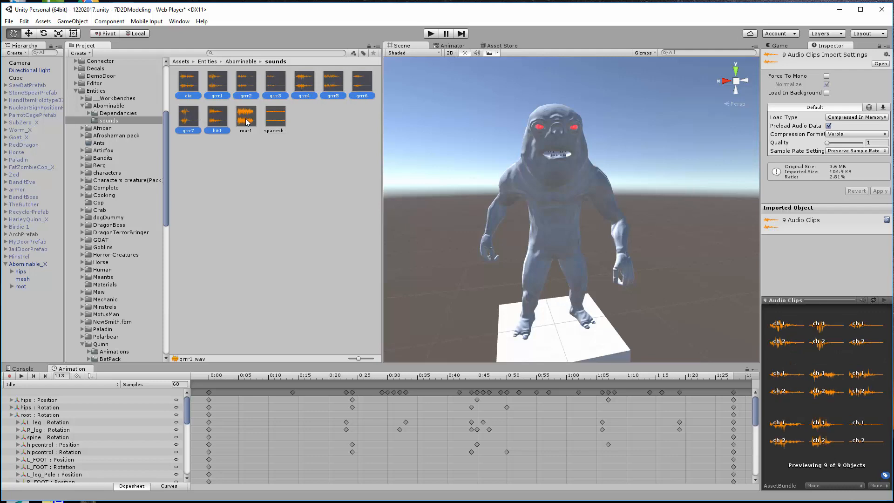
{"action": "left_click", "coordinate": [274, 117]}
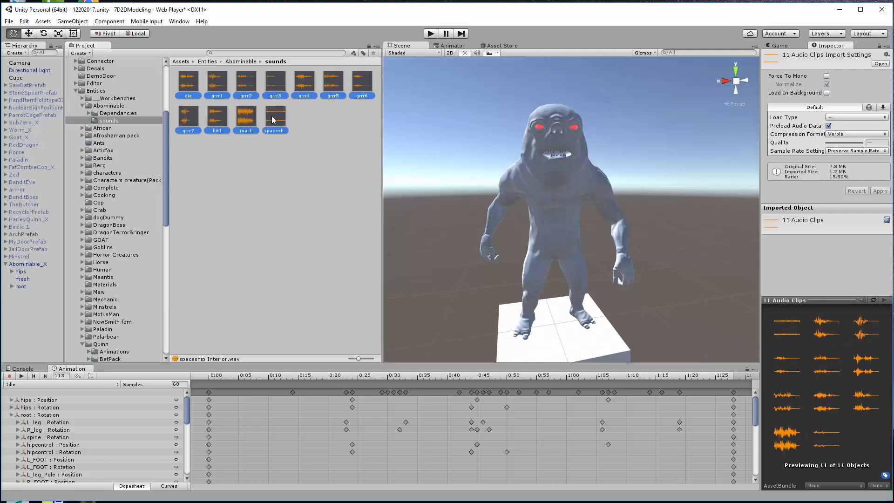
{"action": "mouse_move", "coordinate": [310, 300]}
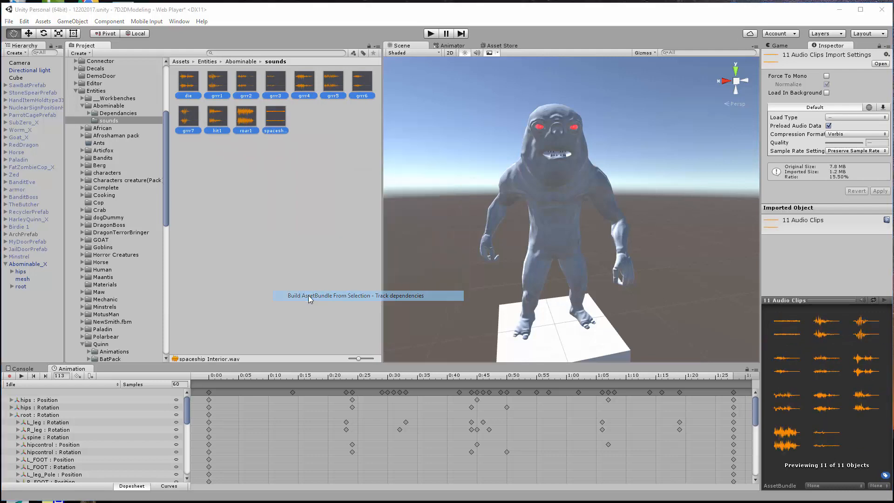
Step: Build an asset bundle with tracked dependencies and save it as 'sounds' on the Desktop
{"action": "left_click", "coordinate": [329, 295]}
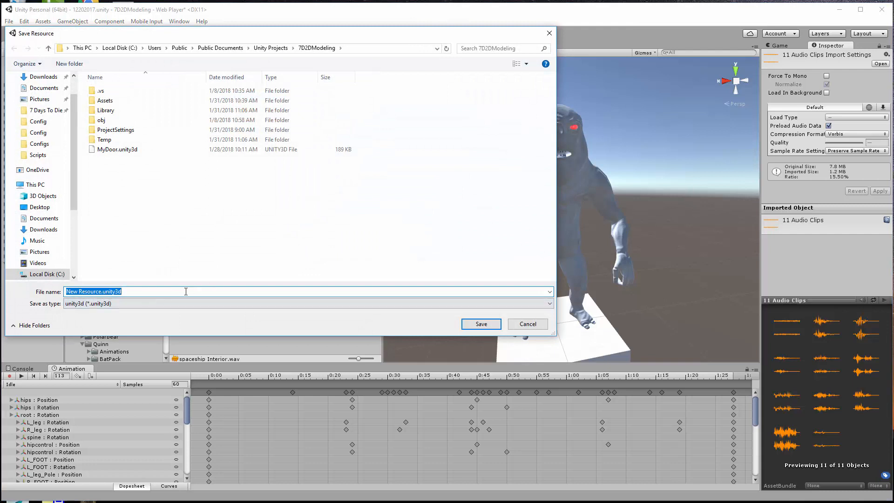
{"action": "type", "text": "sounds"}
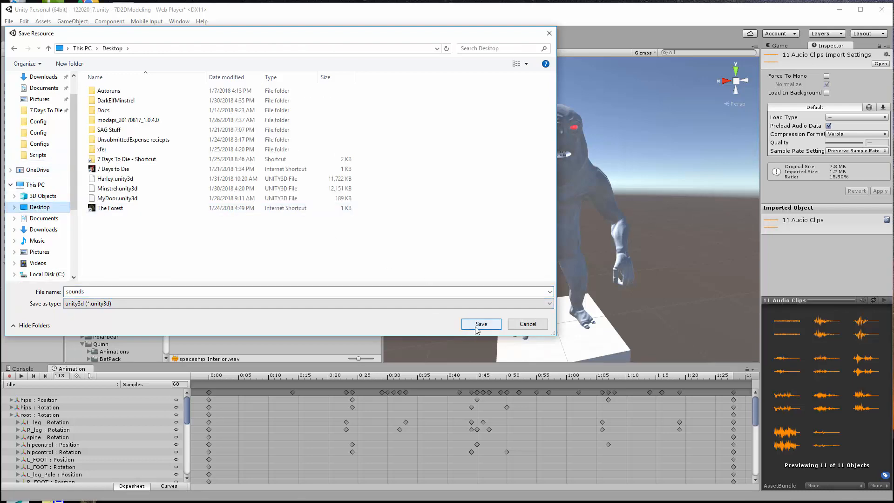
{"action": "left_click", "coordinate": [480, 324]}
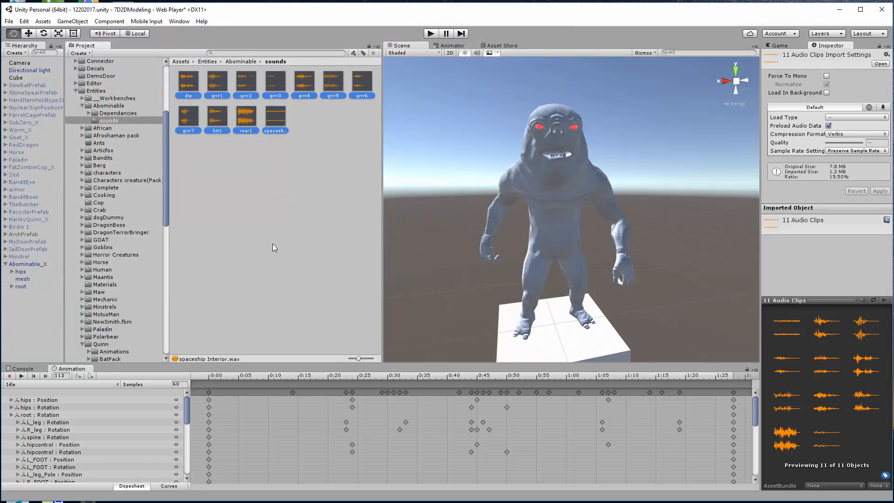
{"action": "mouse_move", "coordinate": [271, 183]}
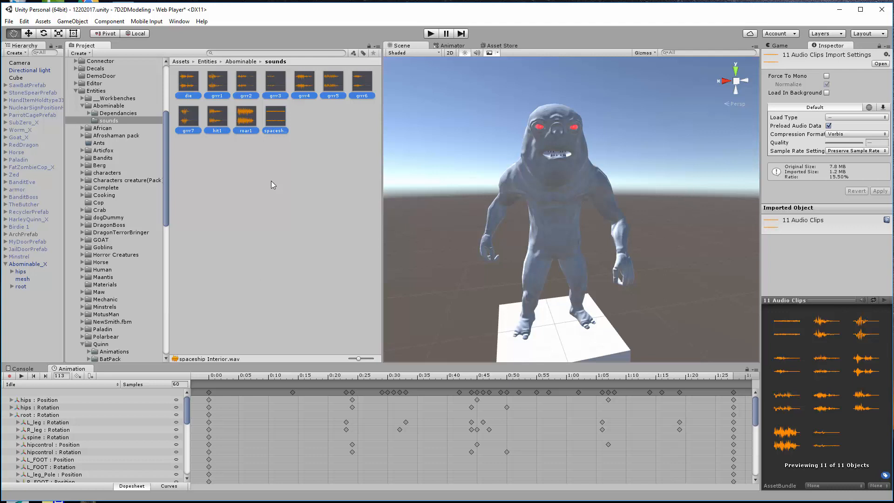
{"action": "mouse_move", "coordinate": [152, 208]}
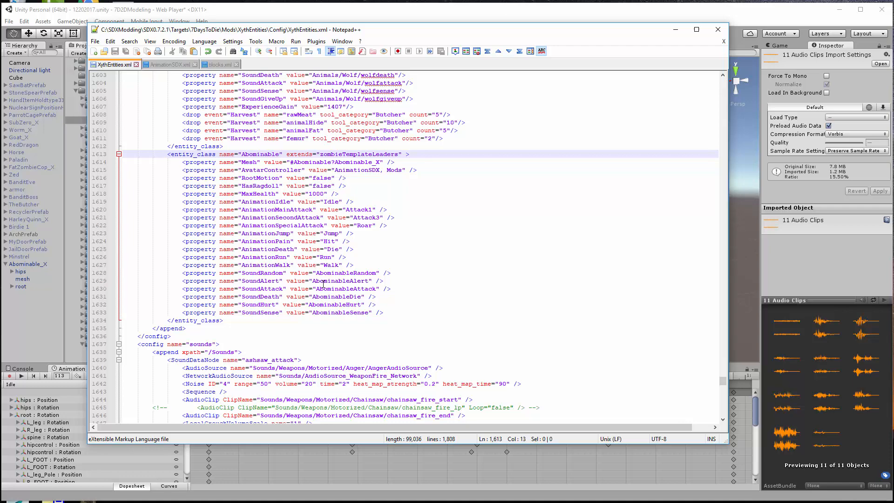
Step: Scroll XythEntities.xml to the AbominableAlert and AbominableAttack SoundDataNodes
{"action": "scroll", "scroll_direction": "down", "scroll_amount": 3}
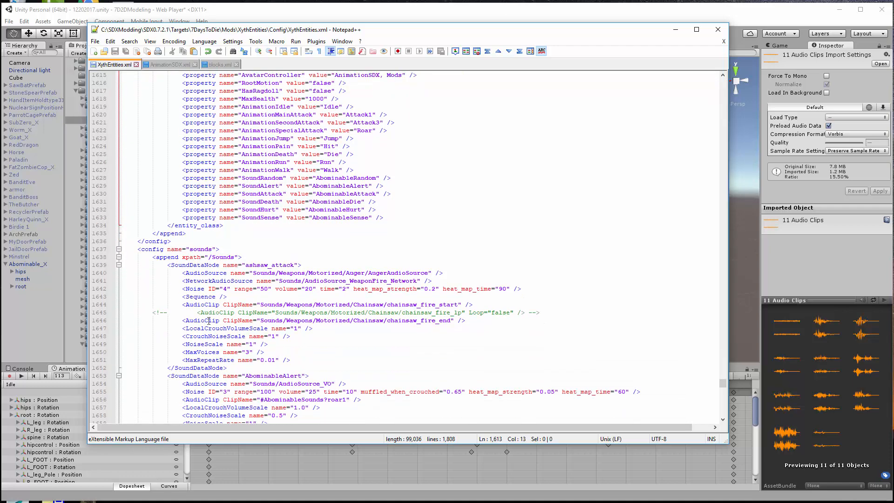
{"action": "scroll", "scroll_direction": "down", "scroll_amount": 3}
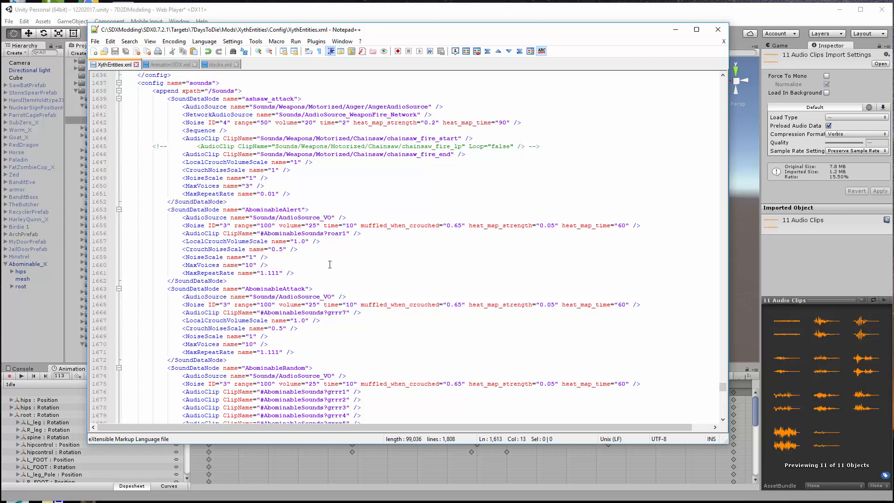
{"action": "mouse_move", "coordinate": [268, 228]}
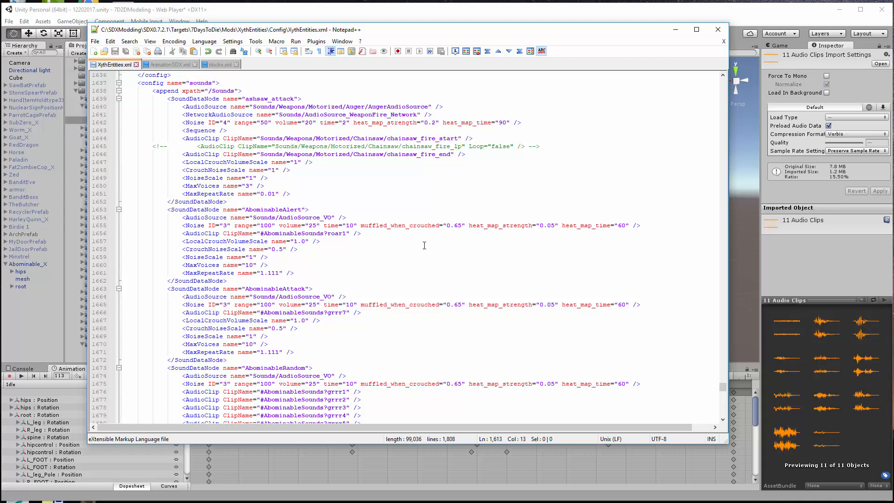
{"action": "mouse_move", "coordinate": [319, 251]}
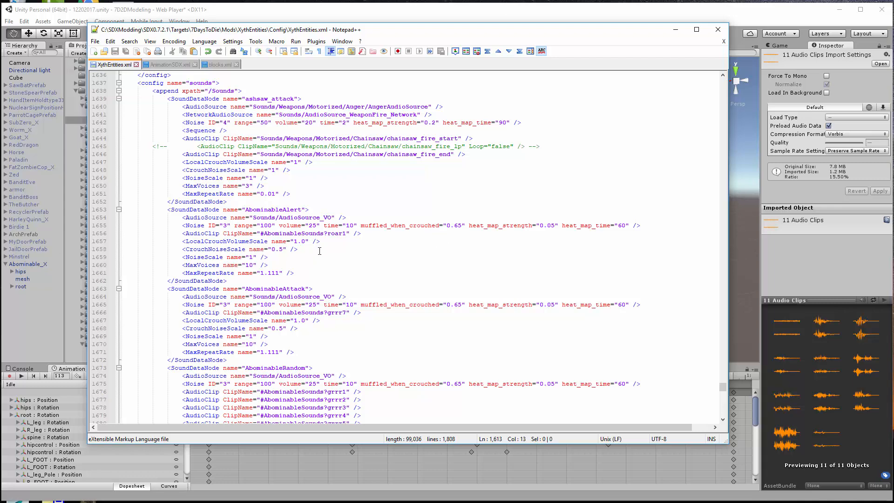
{"action": "mouse_move", "coordinate": [317, 272]}
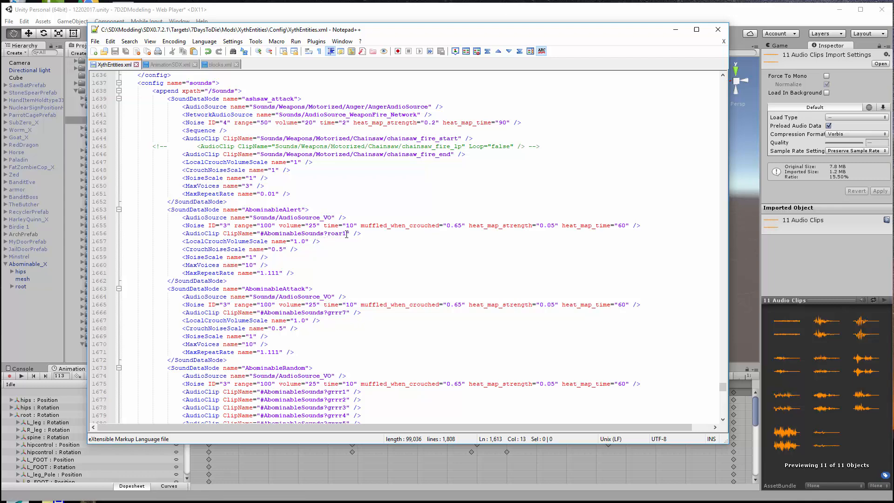
{"action": "left_click", "coordinate": [285, 206]}
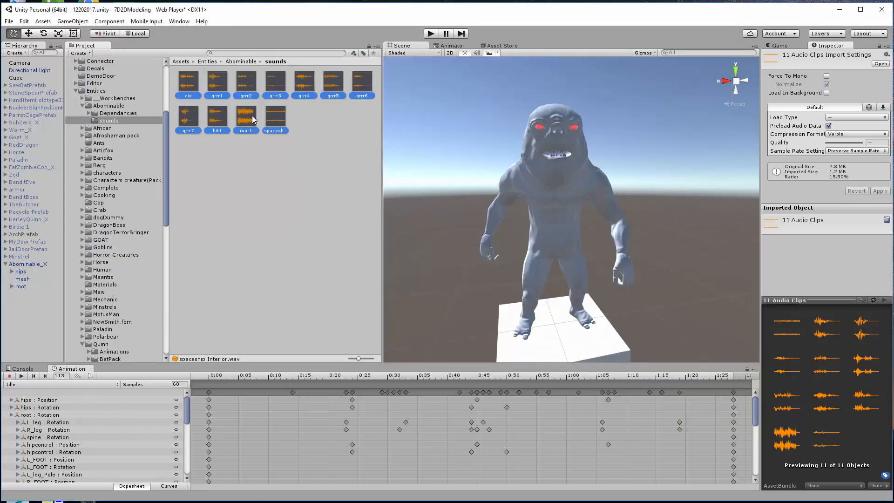
Step: Select the roar1 clip to show its import settings and waveform
{"action": "left_click", "coordinate": [246, 117]}
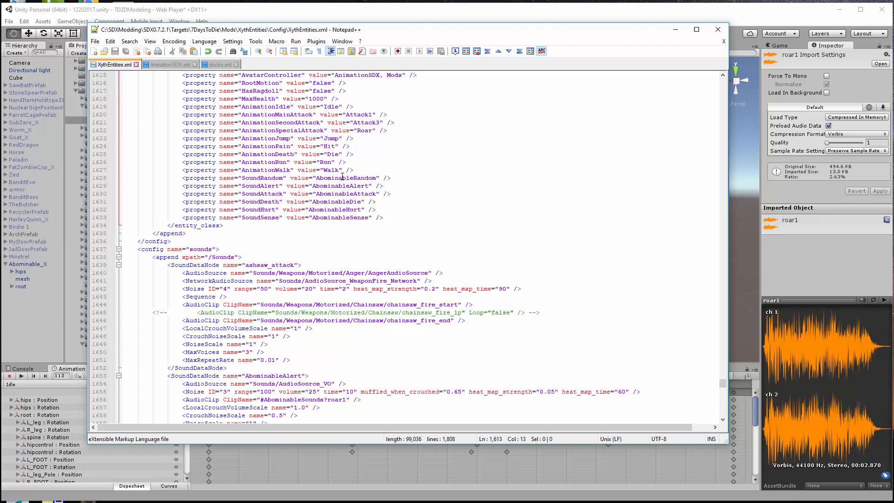
{"action": "mouse_move", "coordinate": [340, 176]}
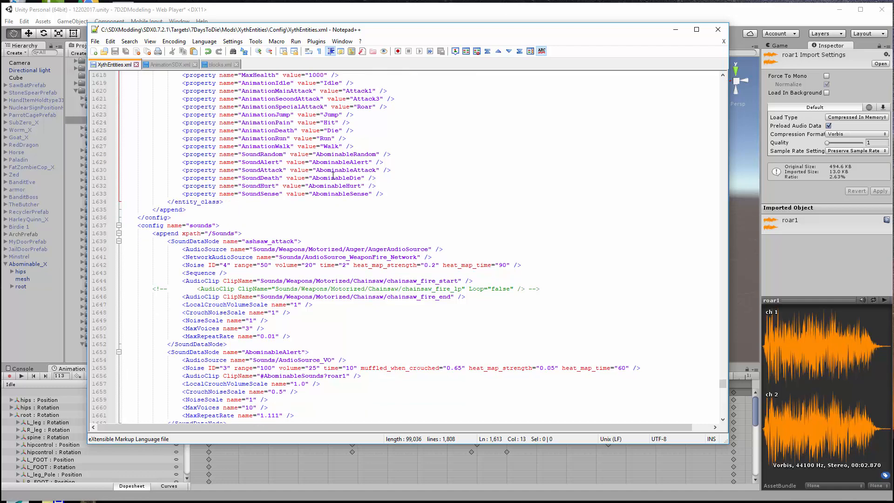
Step: Scroll down to the AbominableRandom and AbominableHurt SoundDataNodes
{"action": "scroll", "scroll_direction": "down", "scroll_amount": 3}
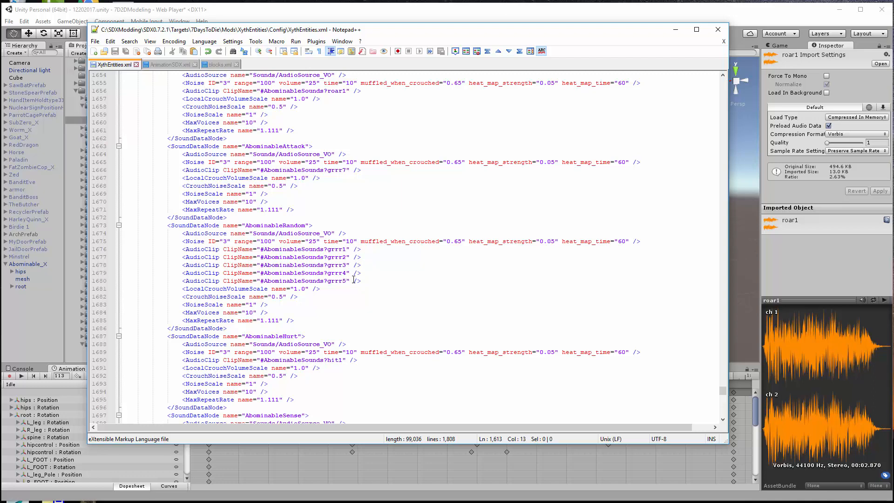
{"action": "mouse_move", "coordinate": [346, 18]}
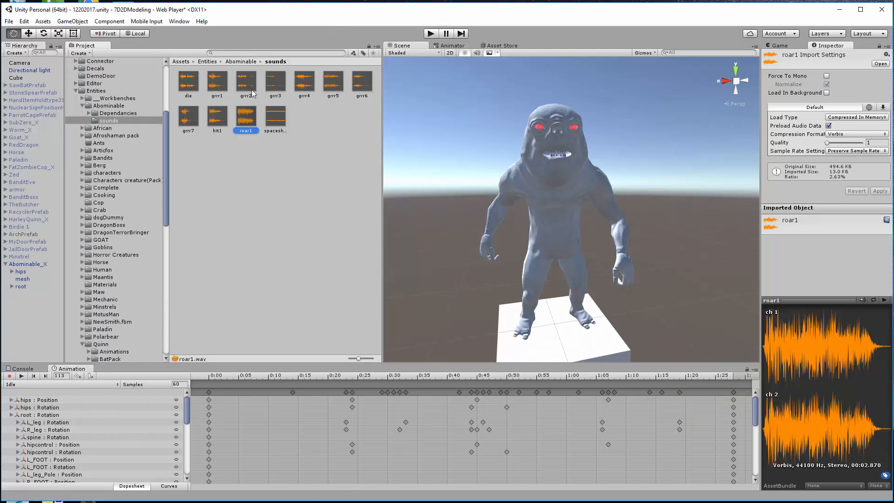
Step: Play the grrr1 and grrr2 clips in VLC, closing the player after each
{"action": "left_click", "coordinate": [216, 81]}
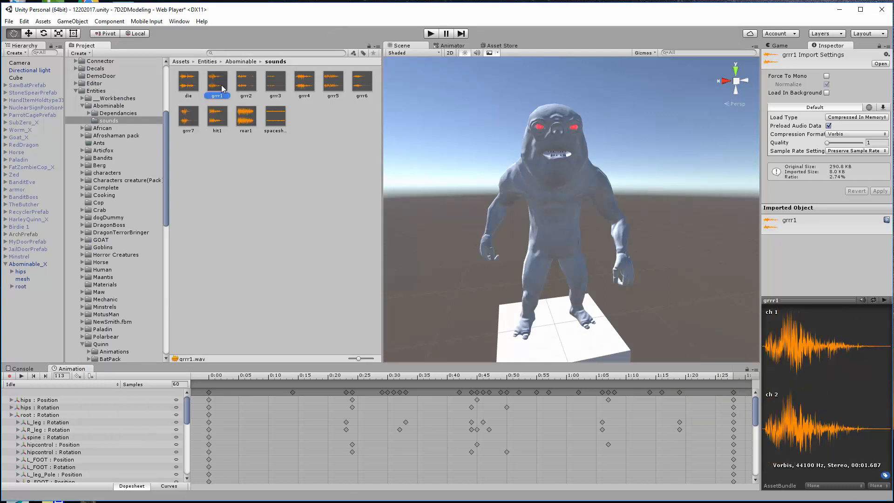
{"action": "double_click", "coordinate": [217, 79]}
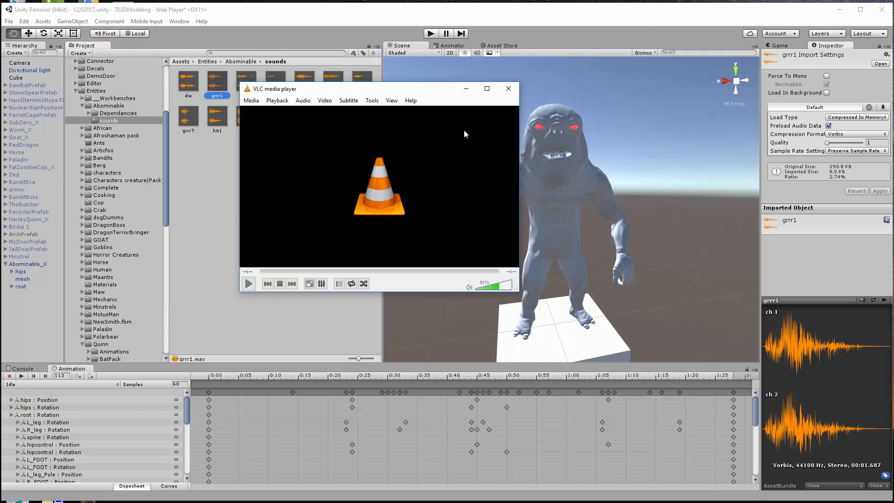
{"action": "left_click", "coordinate": [507, 89]}
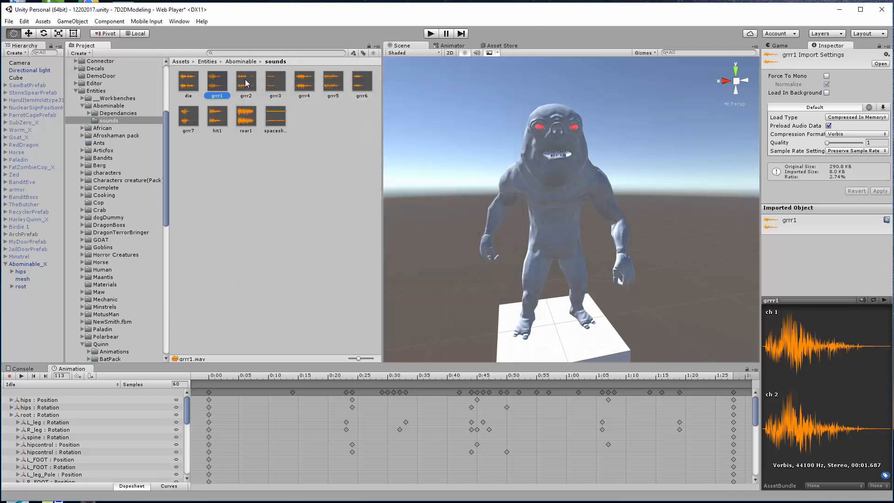
{"action": "double_click", "coordinate": [246, 80]}
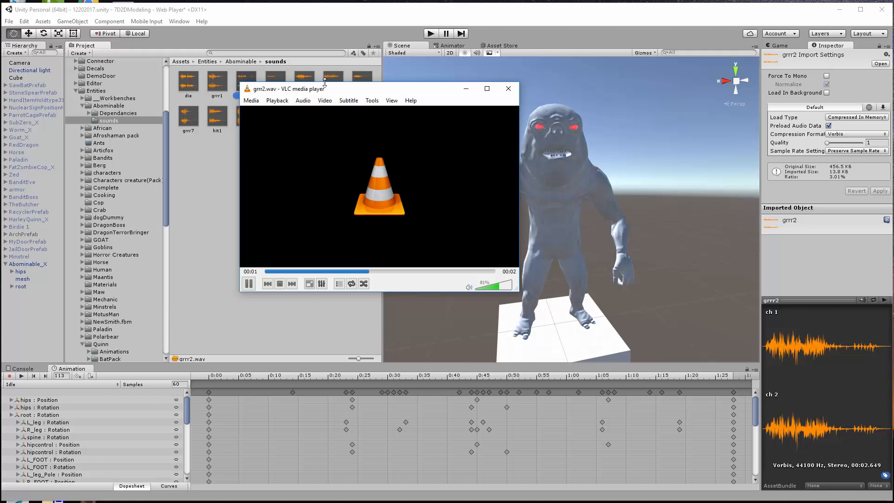
{"action": "left_click", "coordinate": [507, 89]}
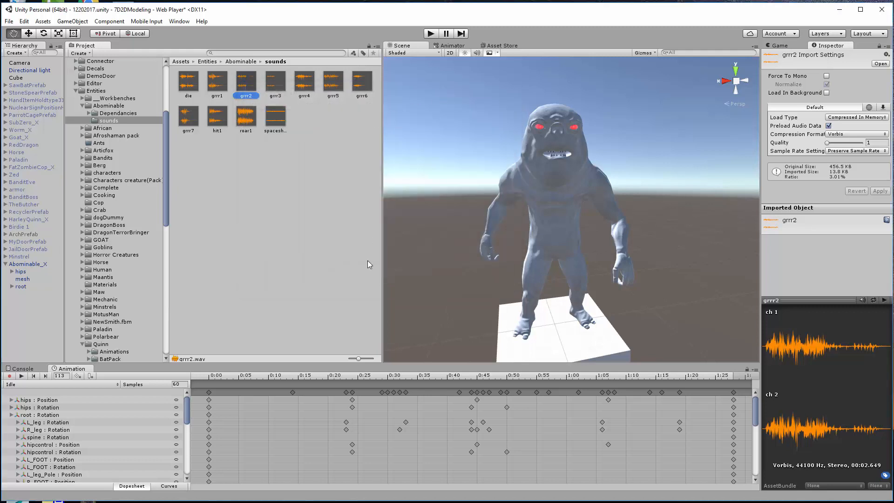
{"action": "mouse_move", "coordinate": [302, 328]}
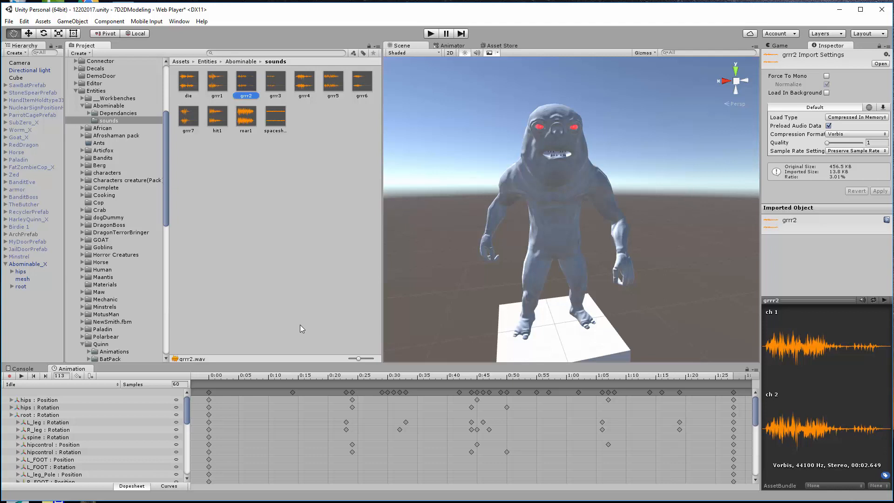
{"action": "mouse_move", "coordinate": [579, 236]}
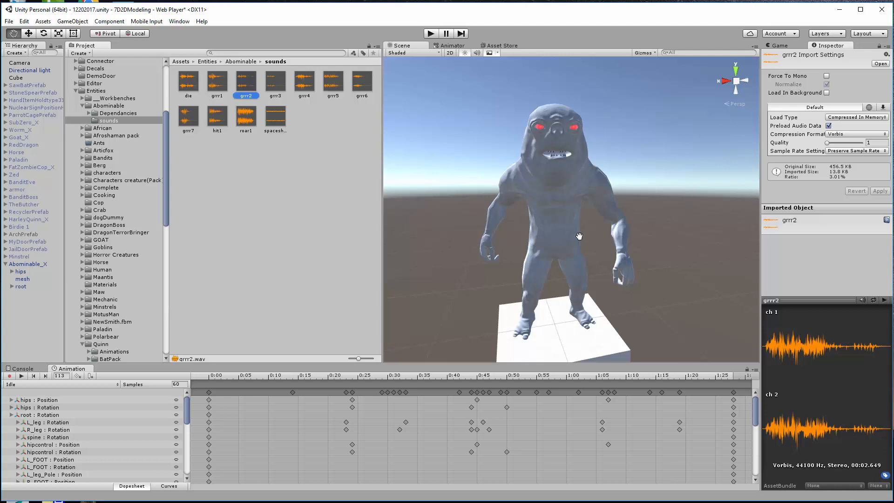